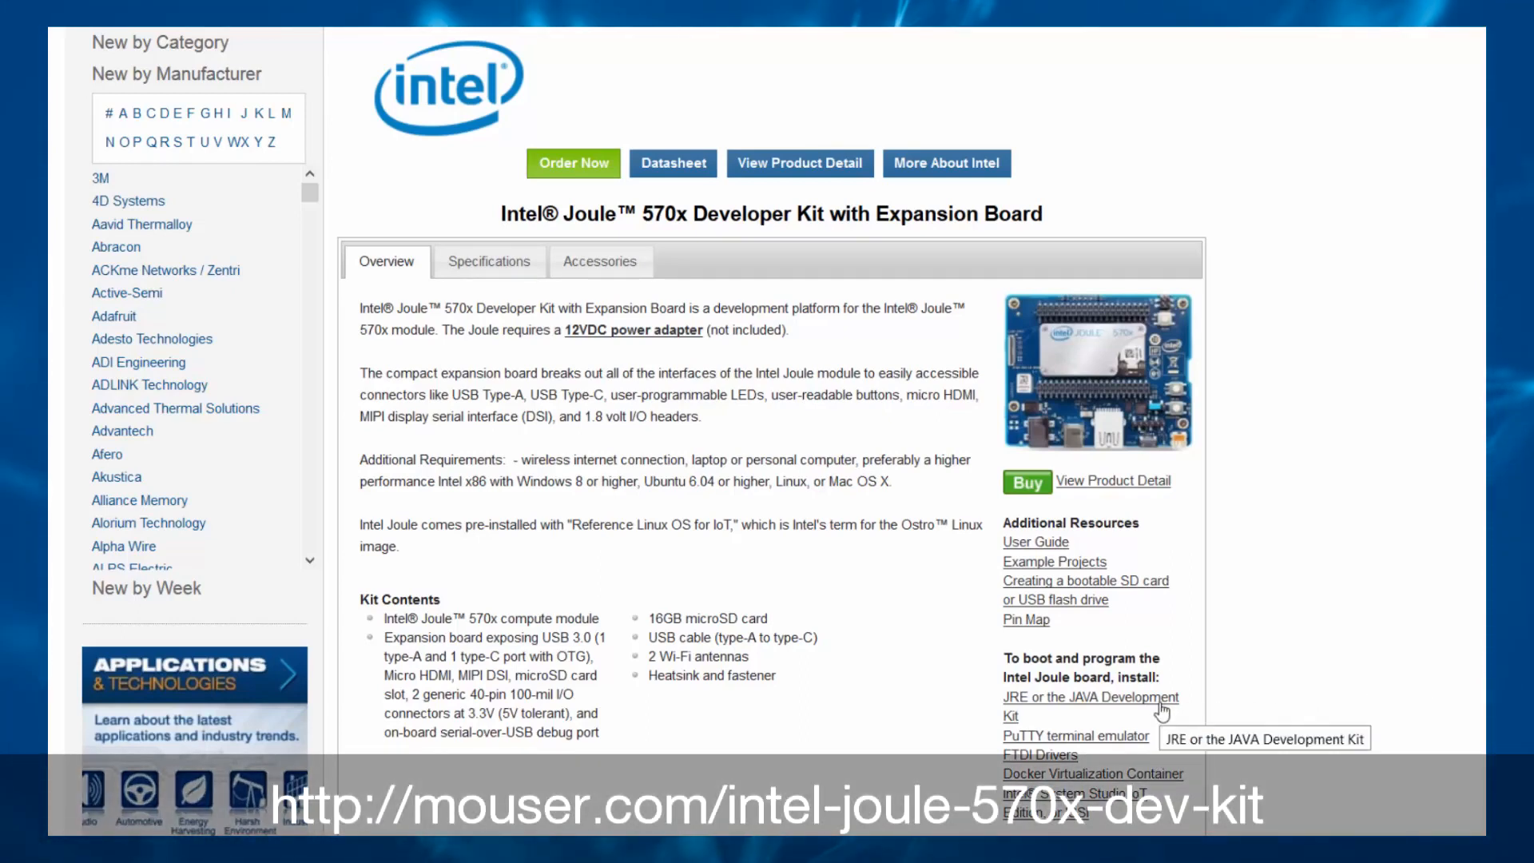
Follow the Additional Resources link to the Intel Joule Module User Guide
click(1034, 542)
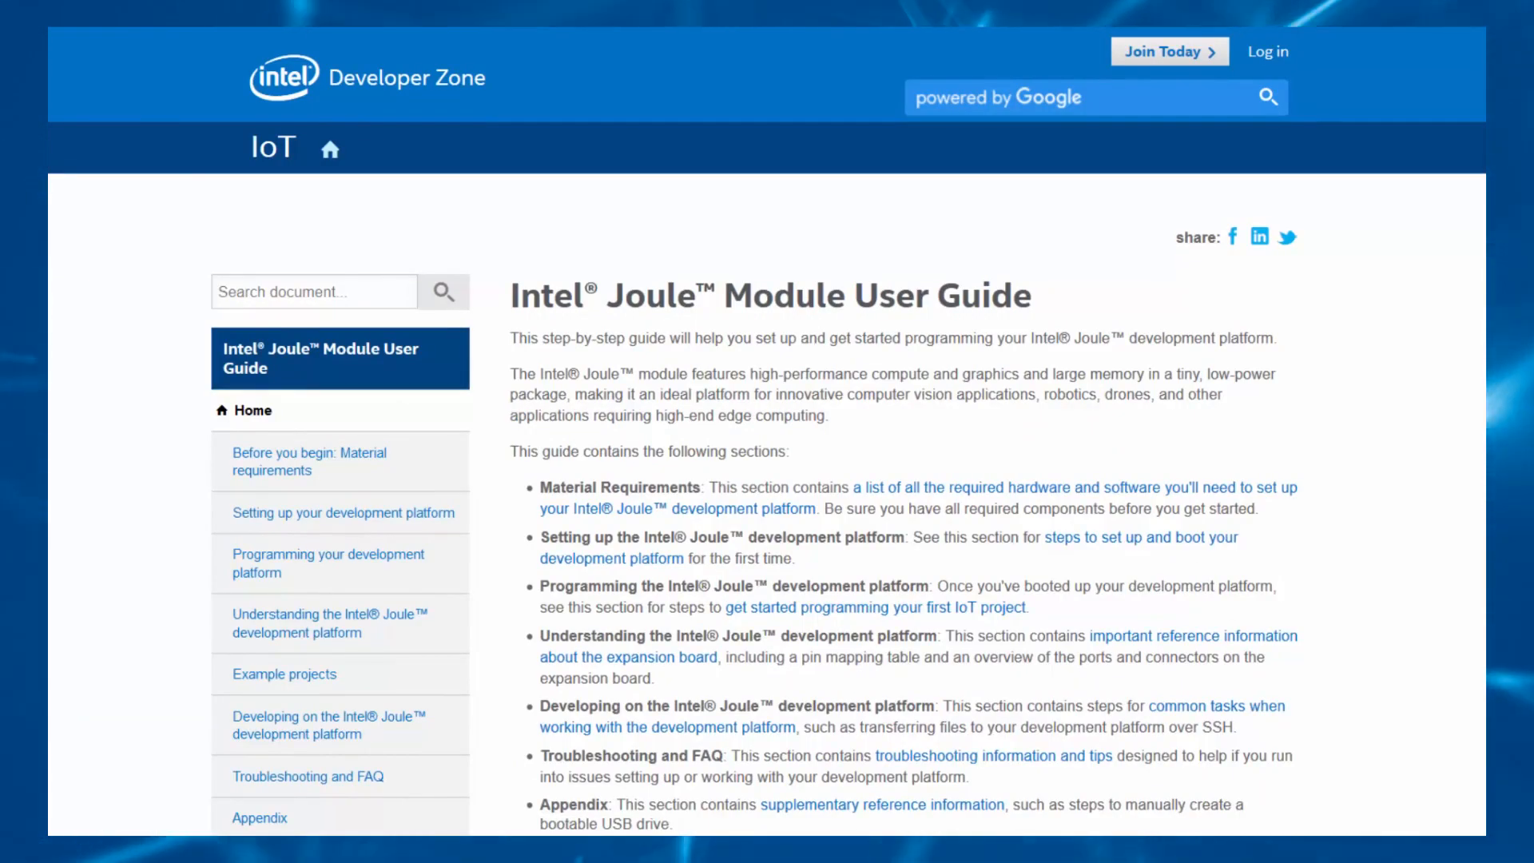
Scroll down the Intel Joule Module User Guide page before returning to the desktop
scroll(down, 3)
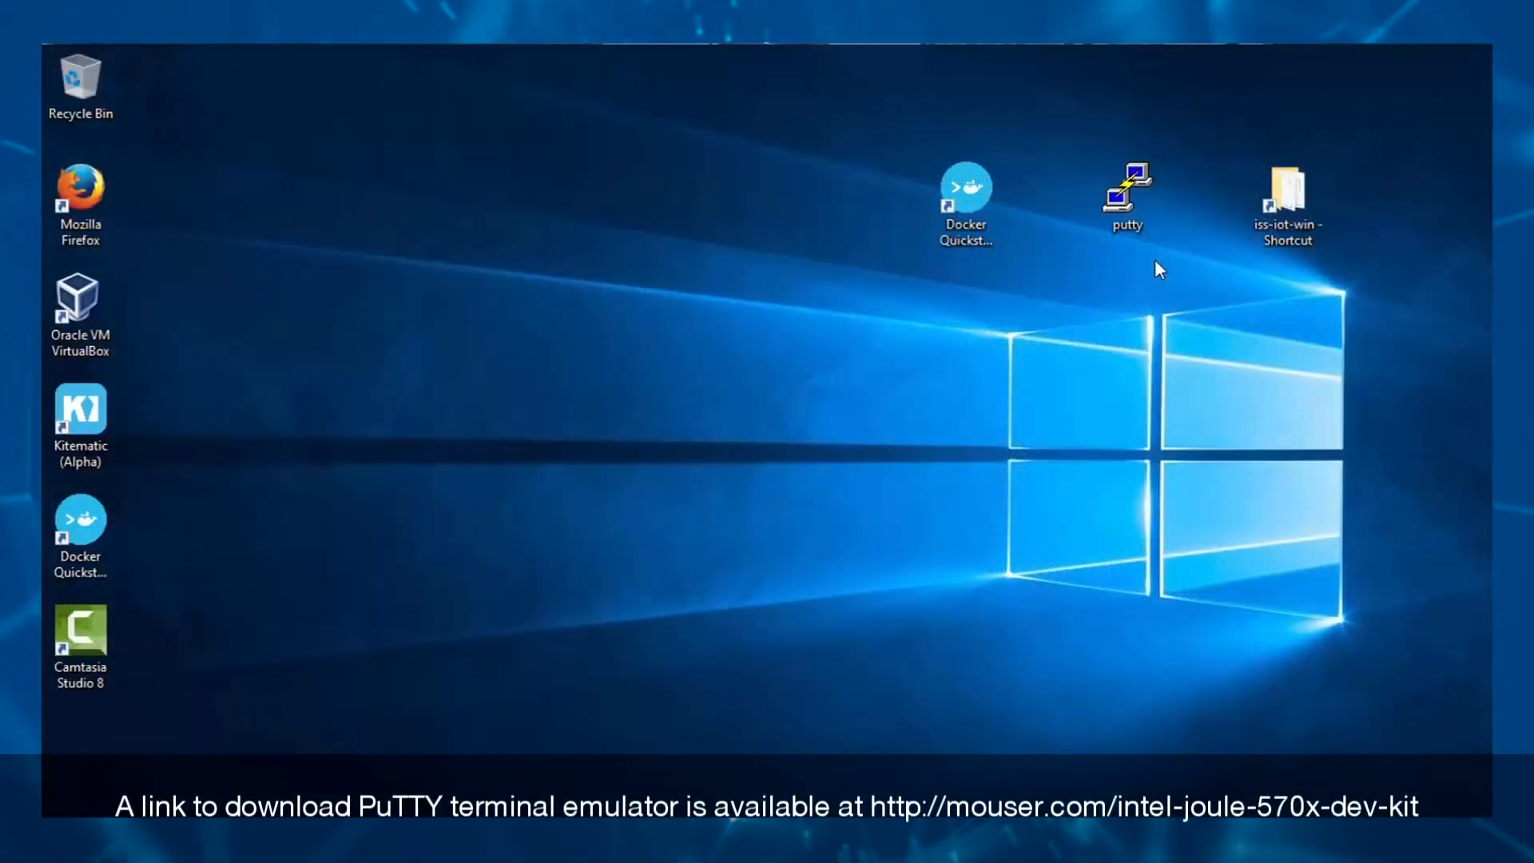
Launch PuTTY from the desktop shortcut and select the saved COM4 session
click(1126, 195)
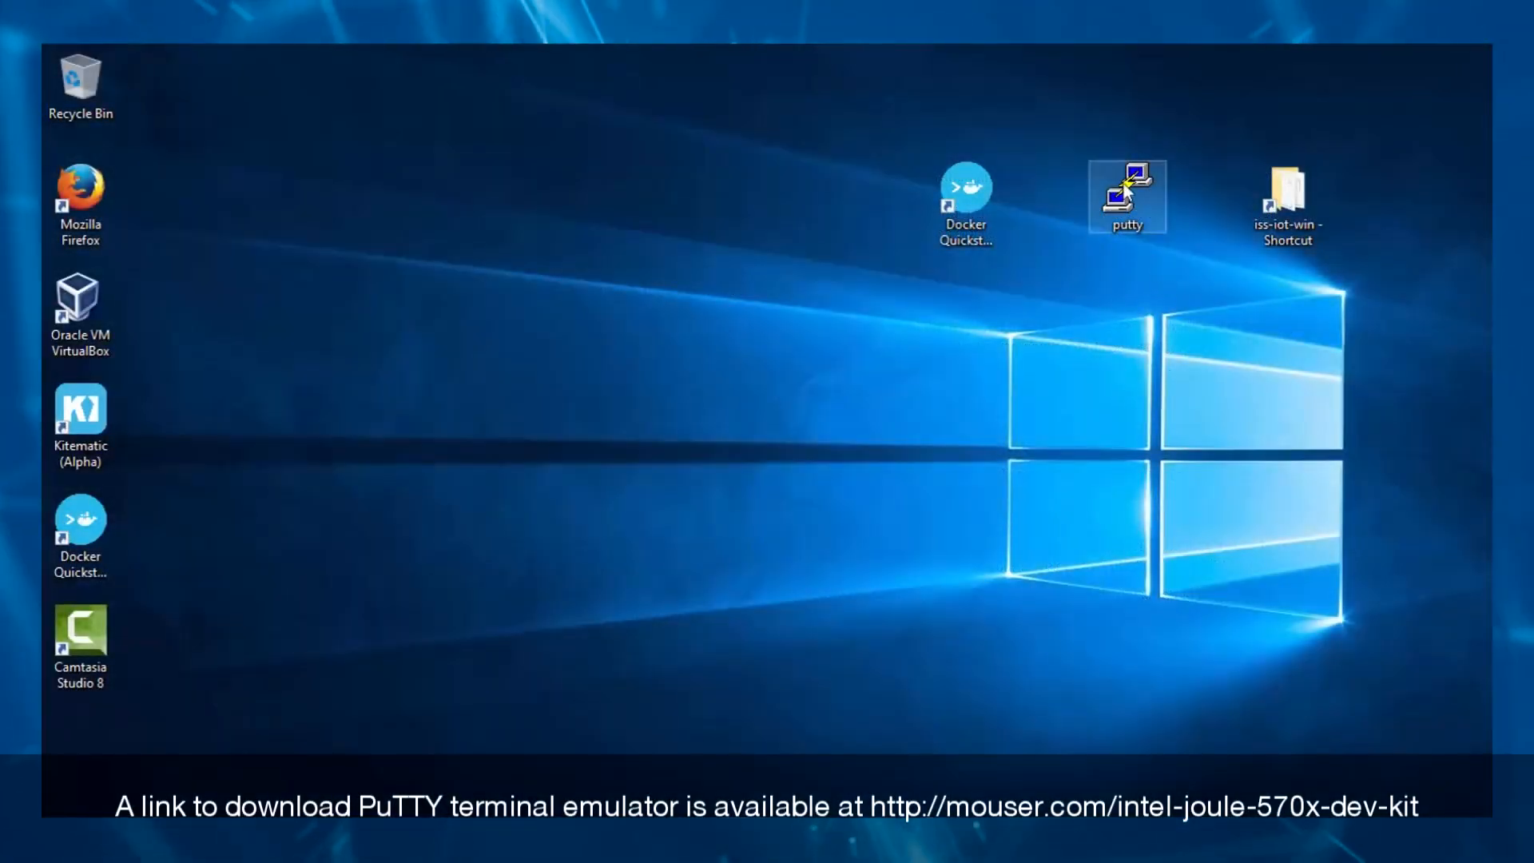
double_click(1126, 194)
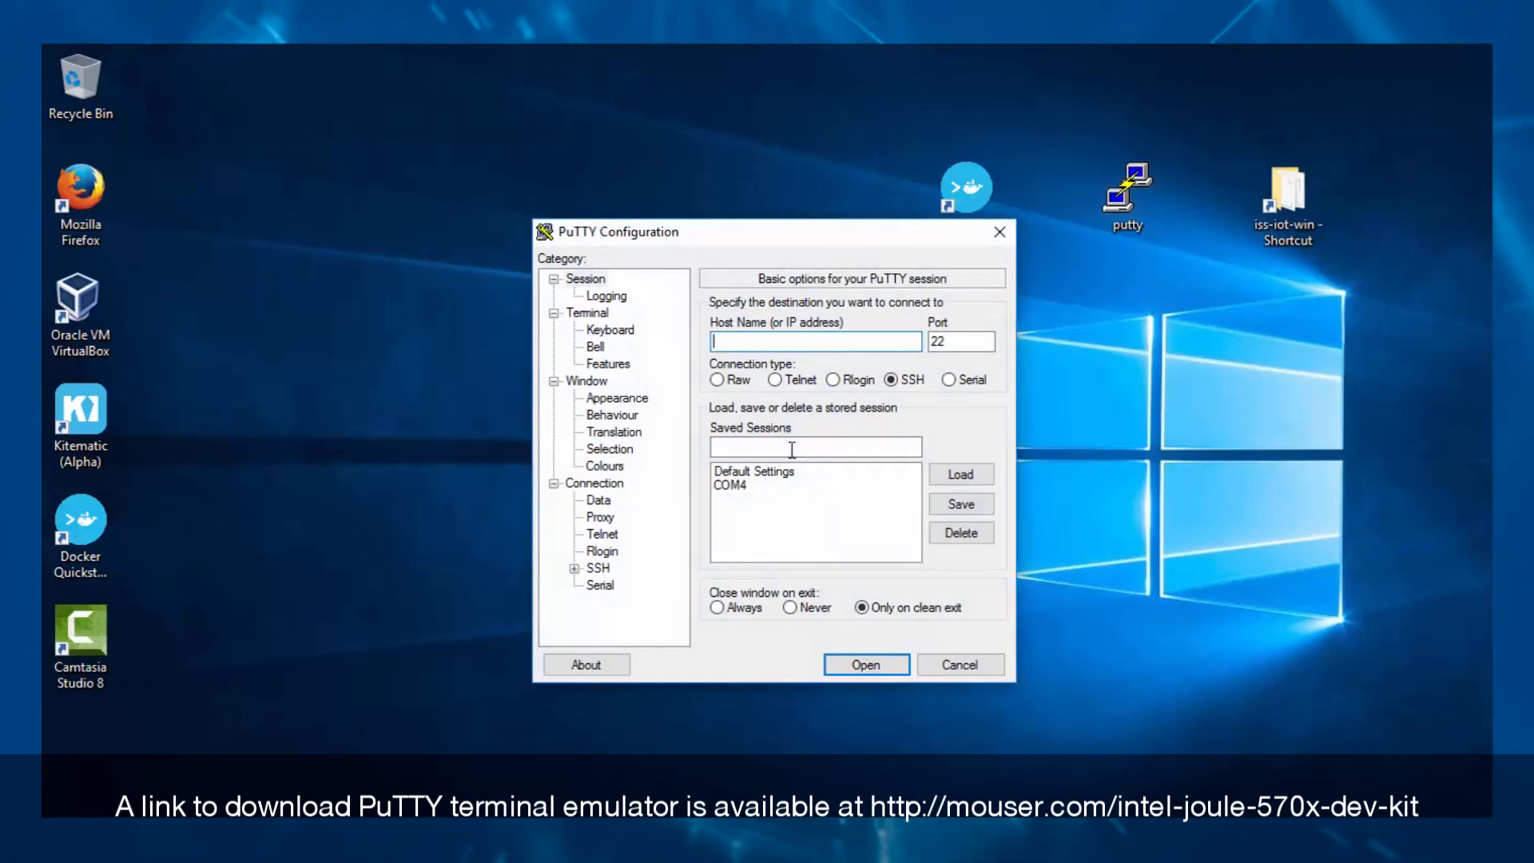
click(961, 475)
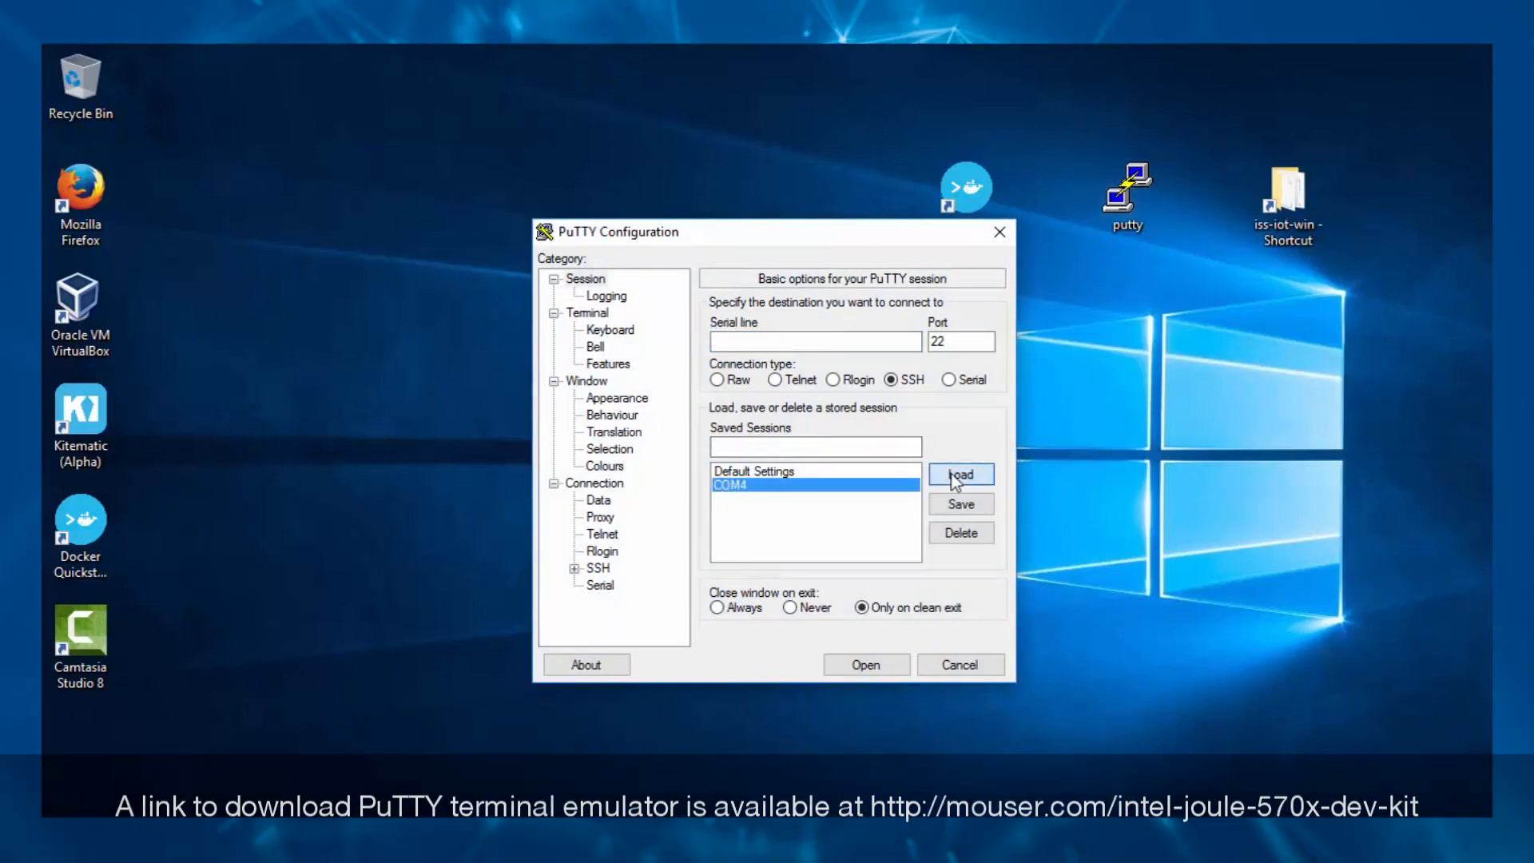